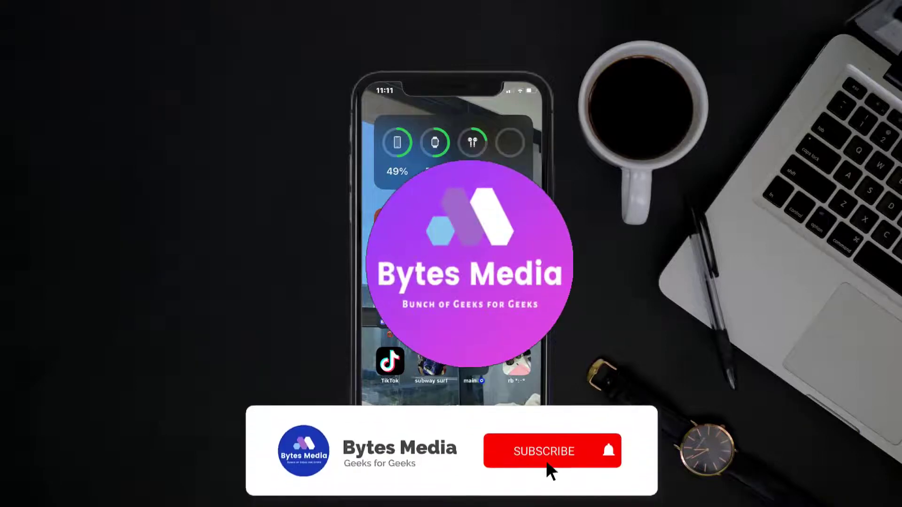
# Launch the App Store from the home screen onto its Today page.
pyautogui.click(544, 451)
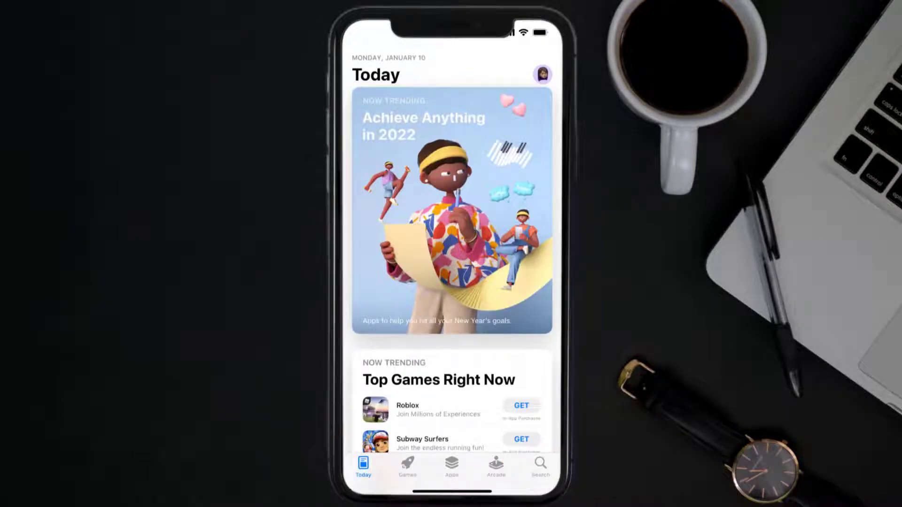
# Search the App Store for 'vanguard app', then move on to Spotlight search.
pyautogui.click(538, 464)
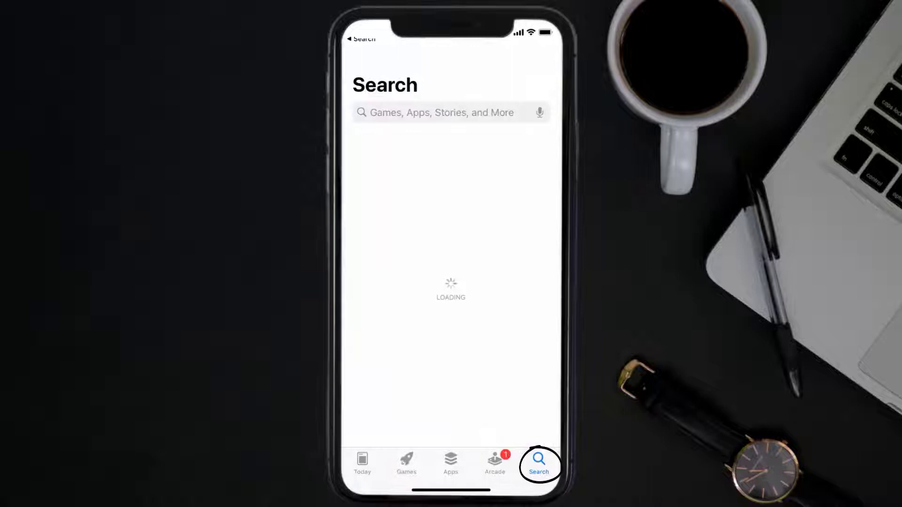
pyautogui.write('vanguard app')
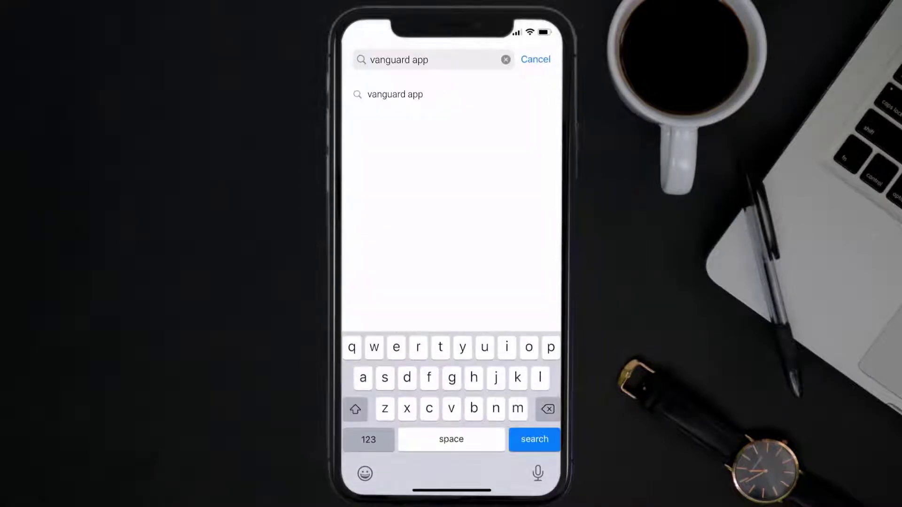
pyautogui.click(533, 439)
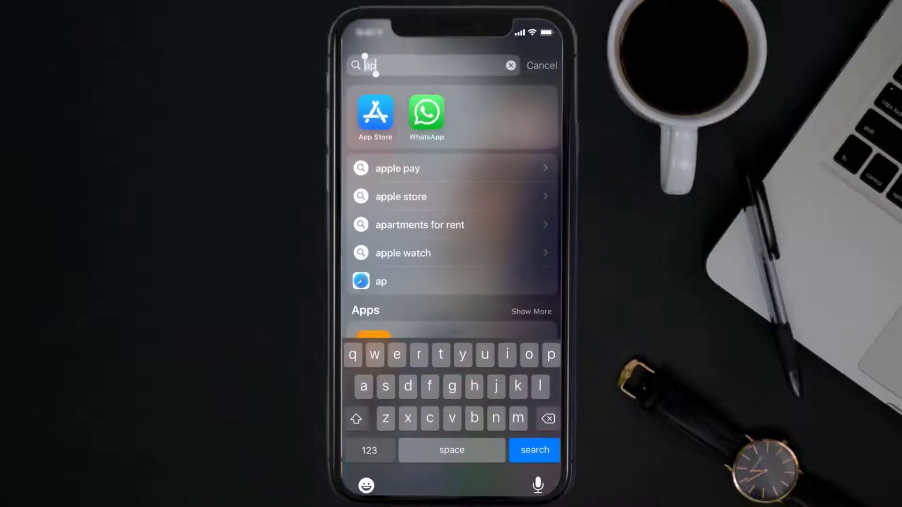
# Reach Vanguard's storage page via Settings > General > iPhone Storage.
pyautogui.click(381, 280)
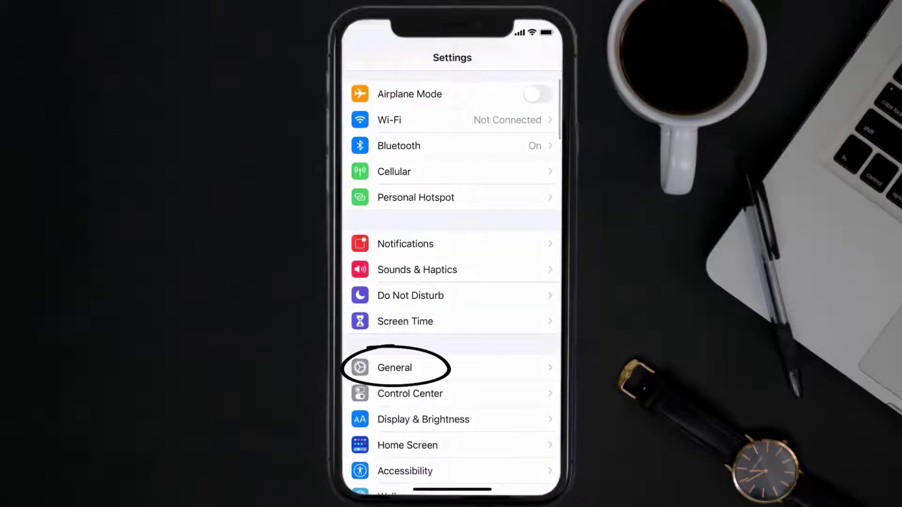
pyautogui.click(395, 367)
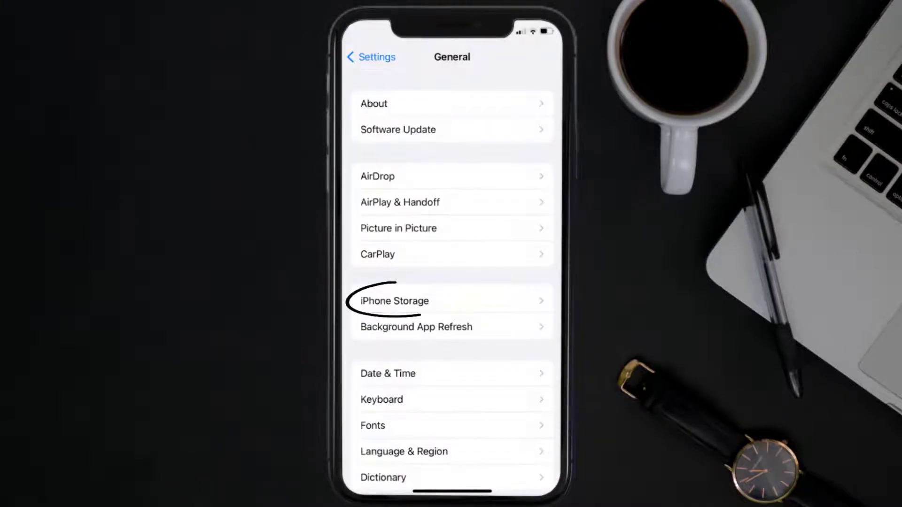
pyautogui.click(394, 301)
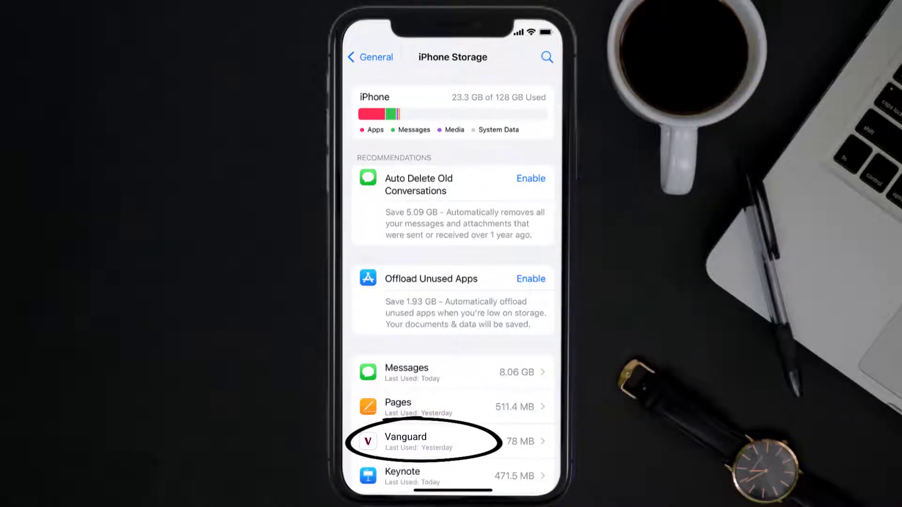
pyautogui.click(420, 441)
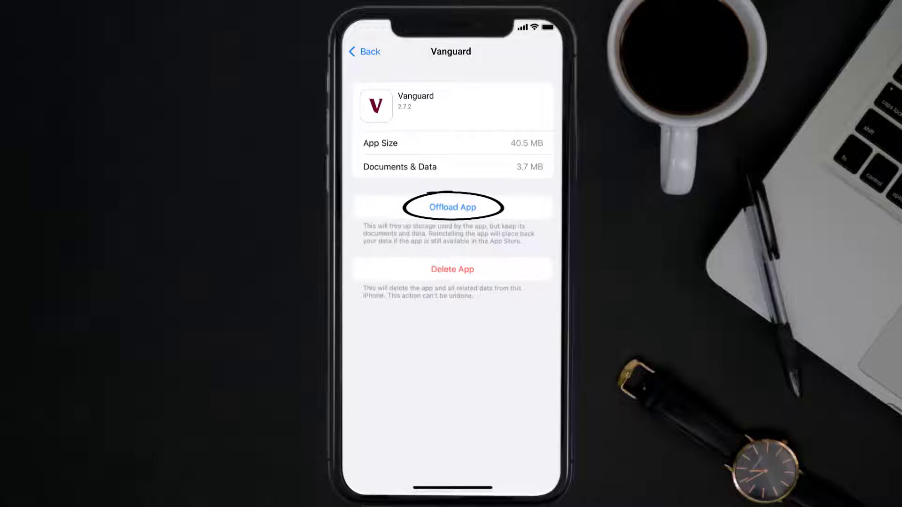
# Offload Vanguard keeping its 3.6 MB of data, then request a reinstall.
pyautogui.click(452, 206)
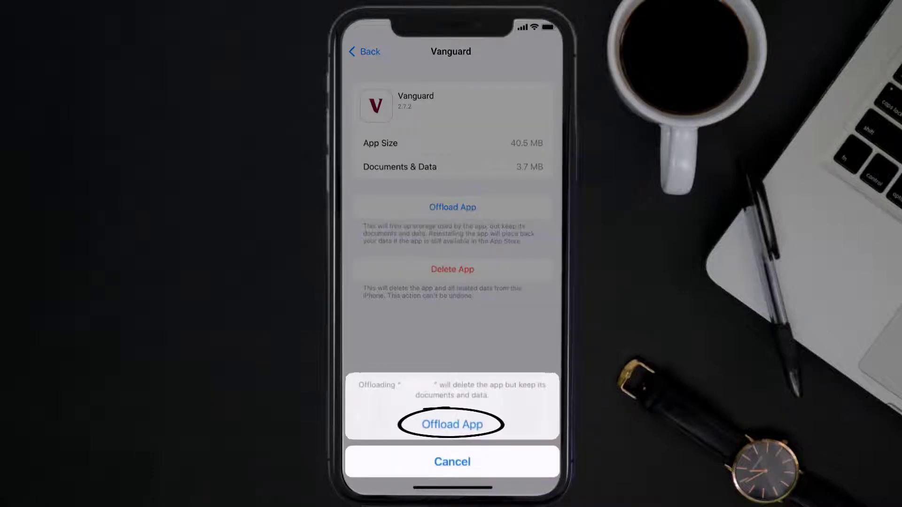
pyautogui.click(452, 425)
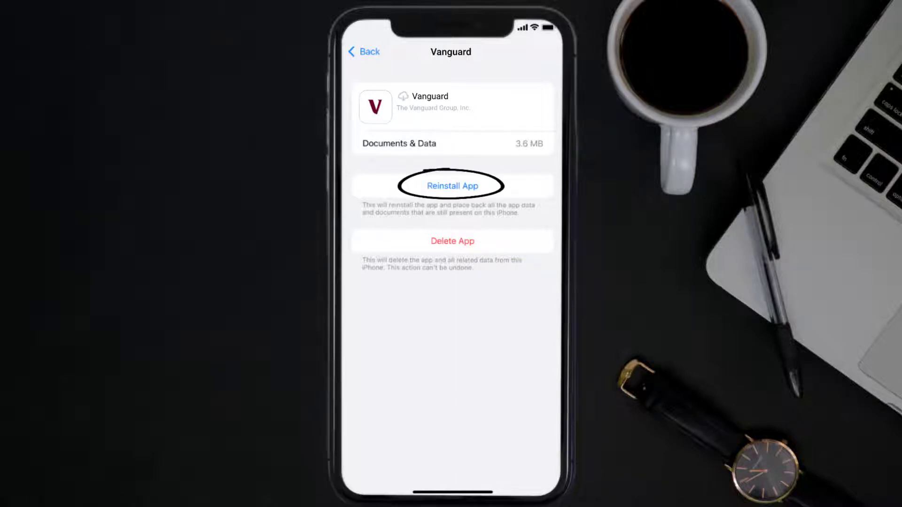
pyautogui.click(452, 186)
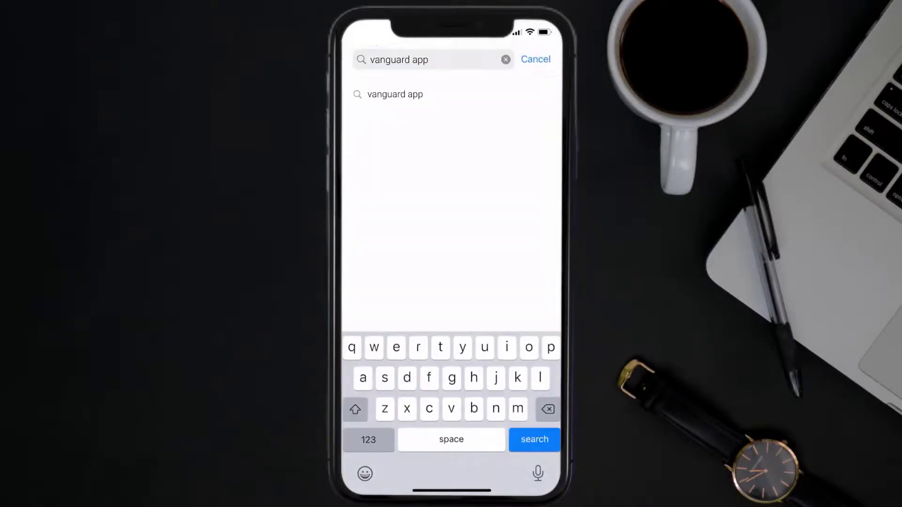
# Install Vanguard from the 'vanguard app' results until its button shows OPEN.
pyautogui.click(534, 439)
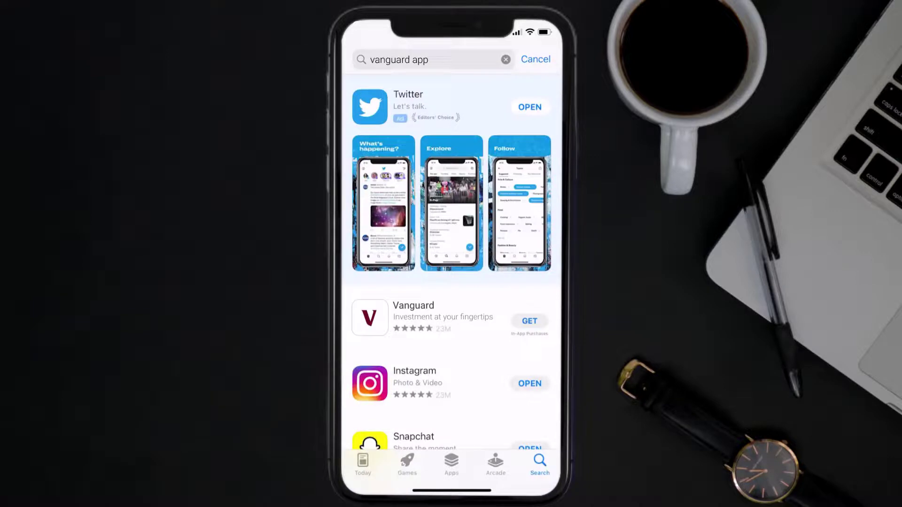
pyautogui.click(528, 320)
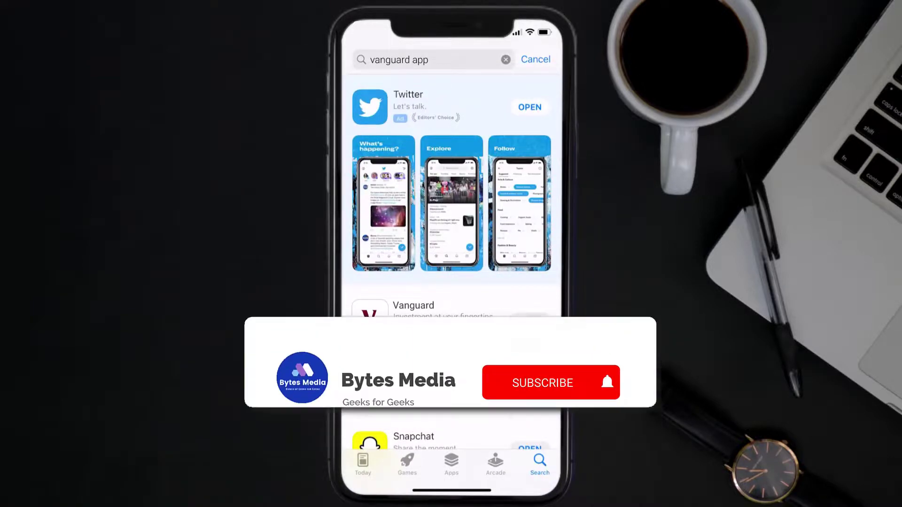
pyautogui.click(544, 384)
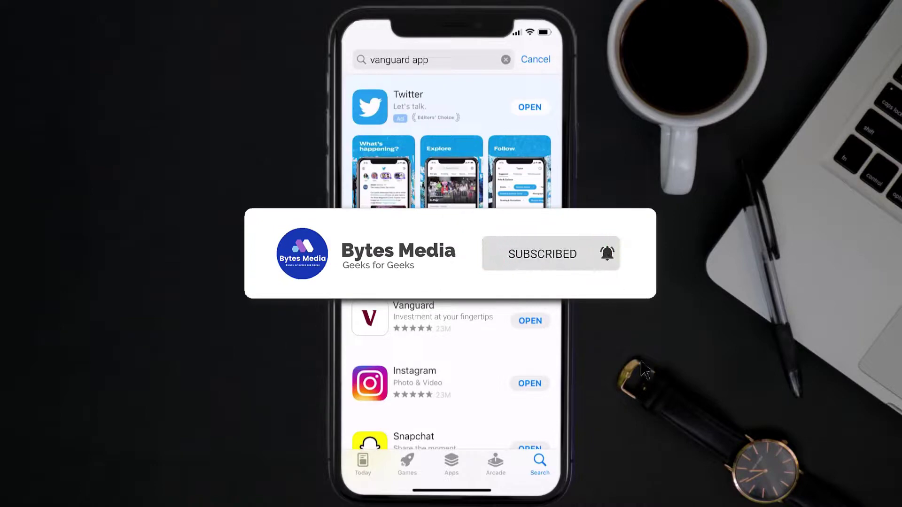